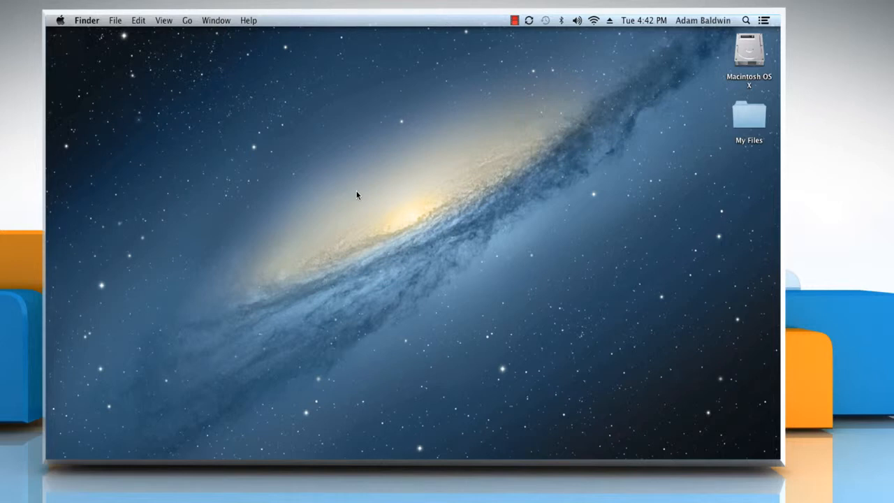
mouse_move(230, 117)
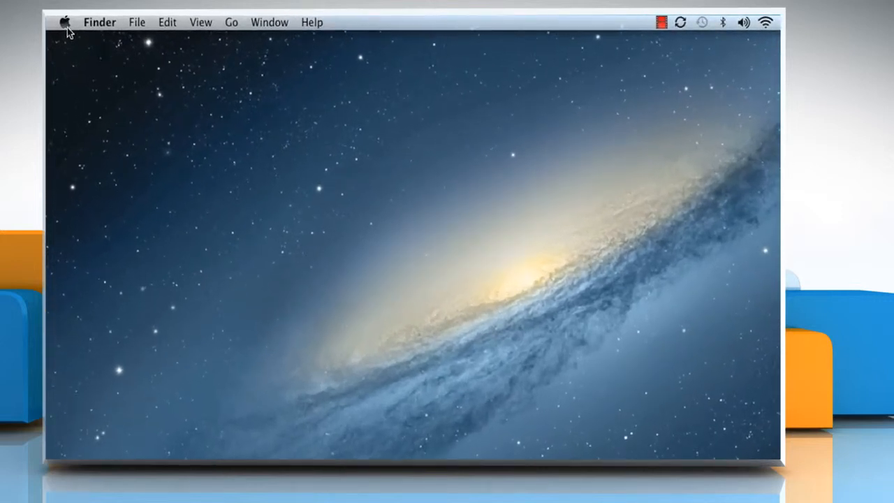
Step: Launch System Preferences from the Apple menu and go to Security & Privacy
click(64, 22)
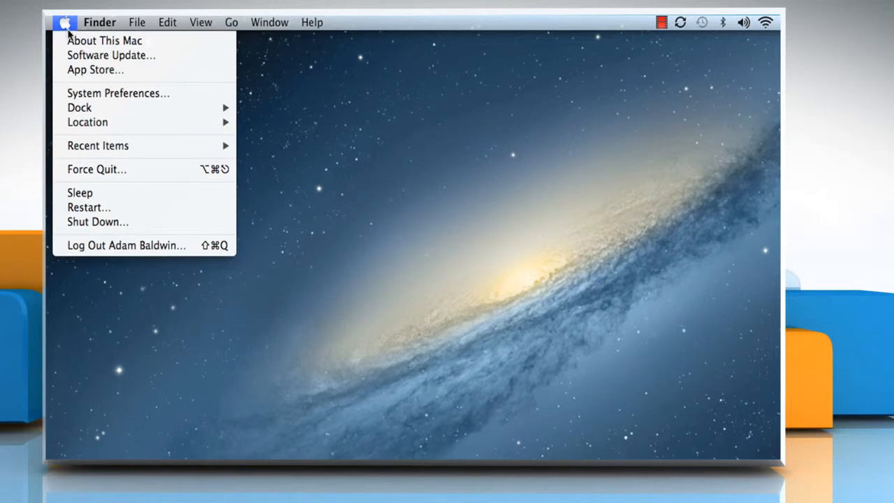
click(117, 92)
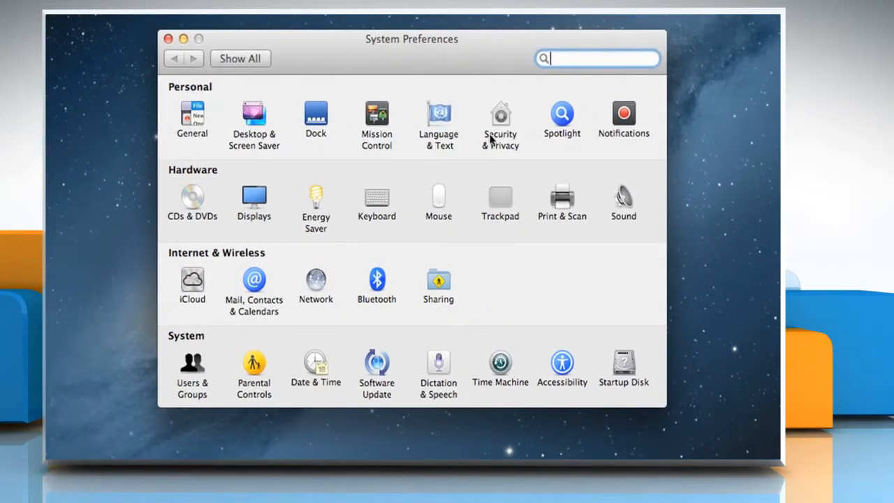
click(500, 115)
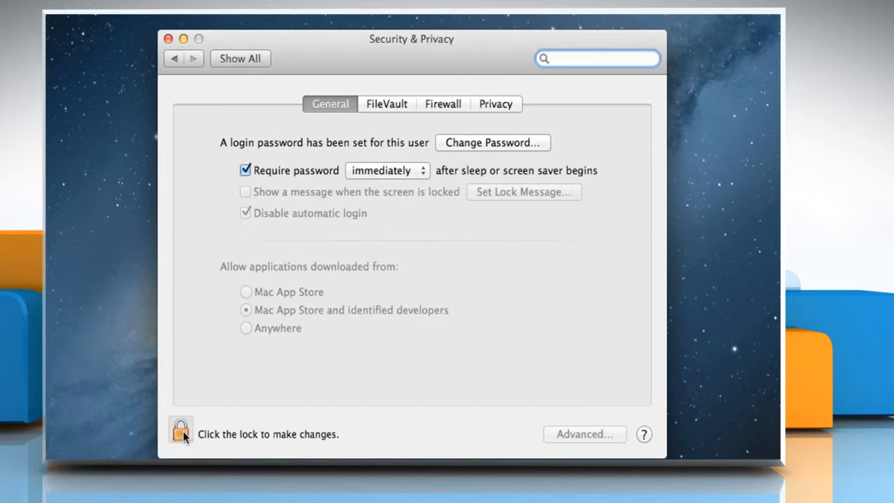
Step: Unlock the Security & Privacy pane with the administrator password
click(180, 431)
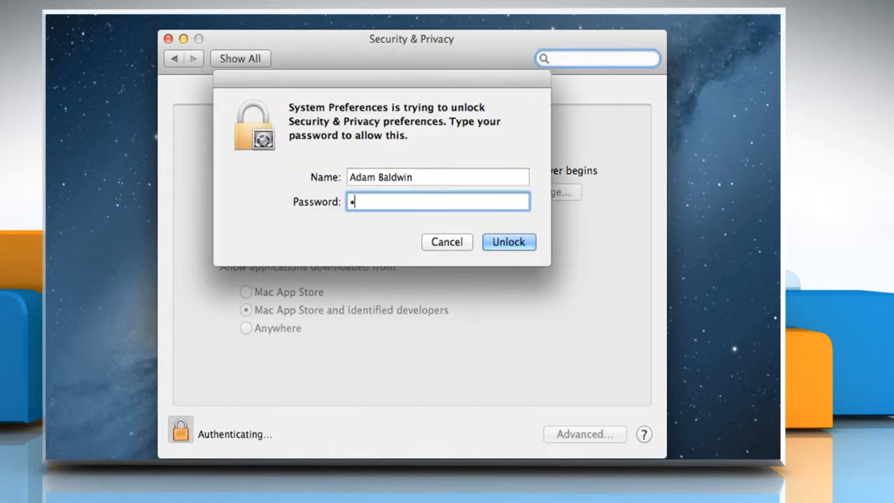
click(508, 241)
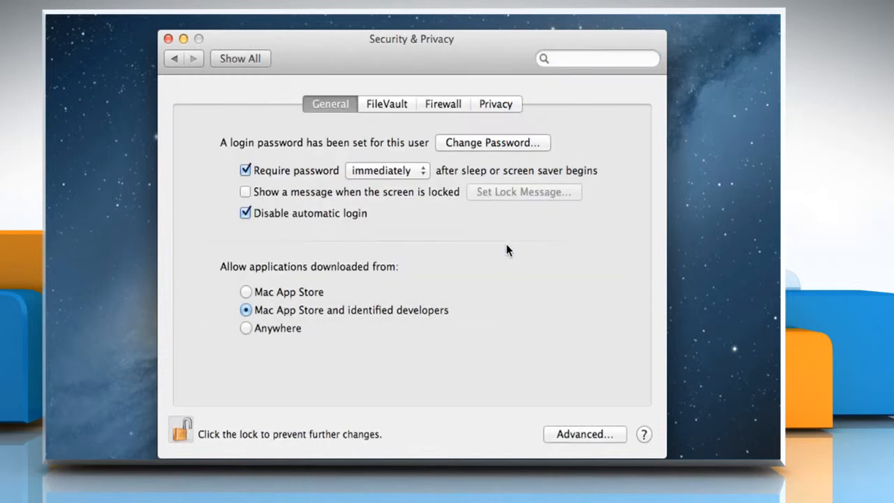
mouse_move(577, 439)
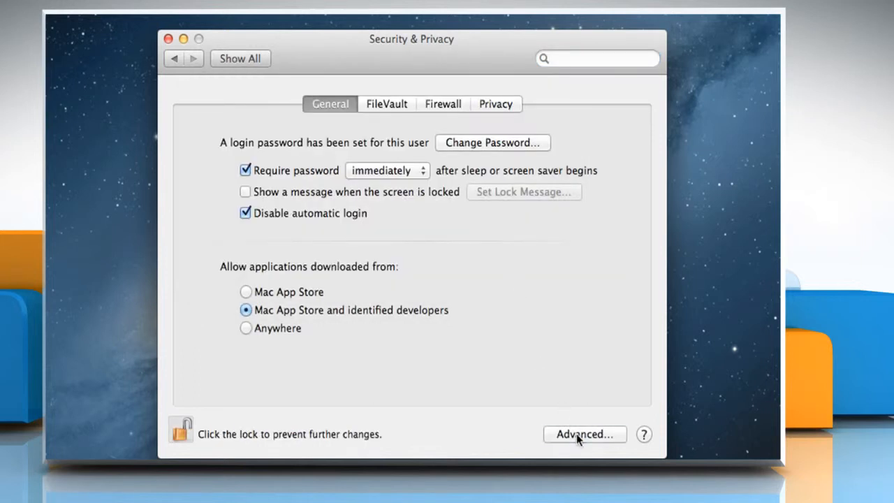
Step: In Advanced options, check 'Disable remote control infrared receiver' and confirm with OK
click(585, 433)
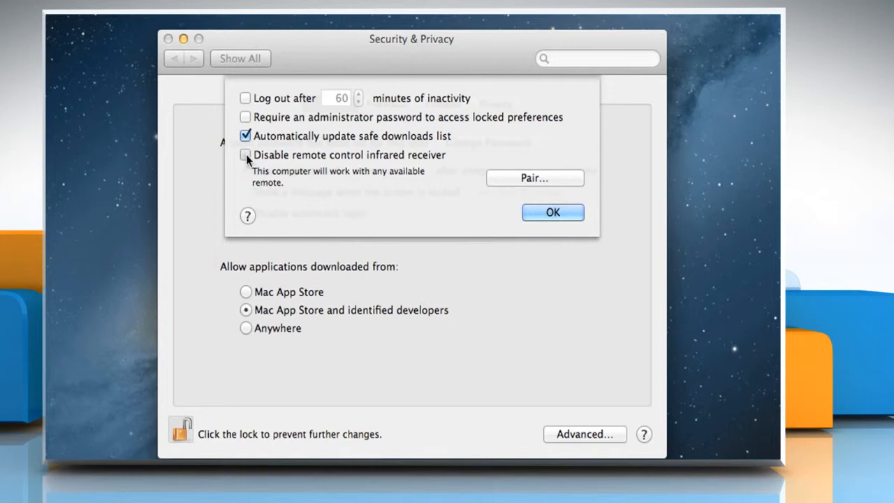
click(246, 154)
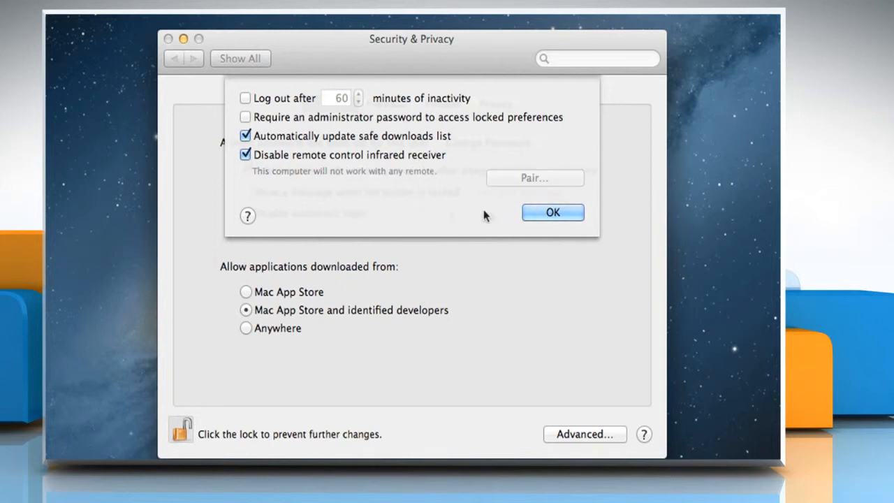
click(554, 212)
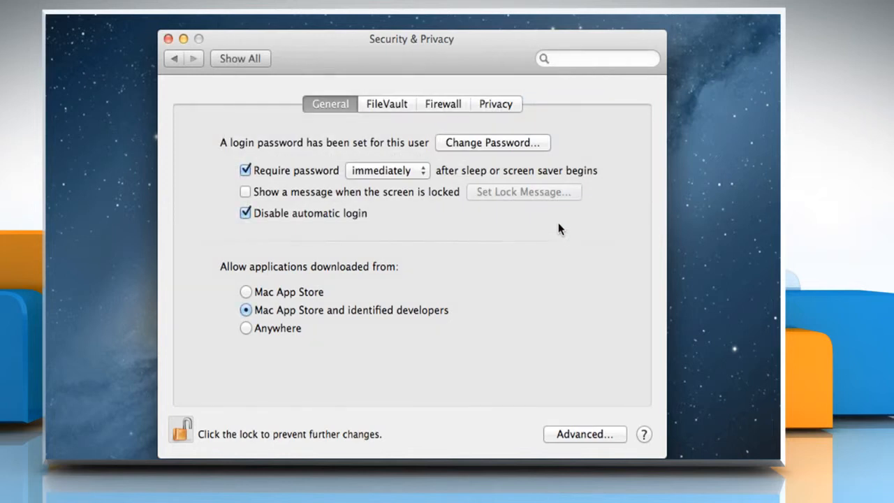
mouse_move(557, 269)
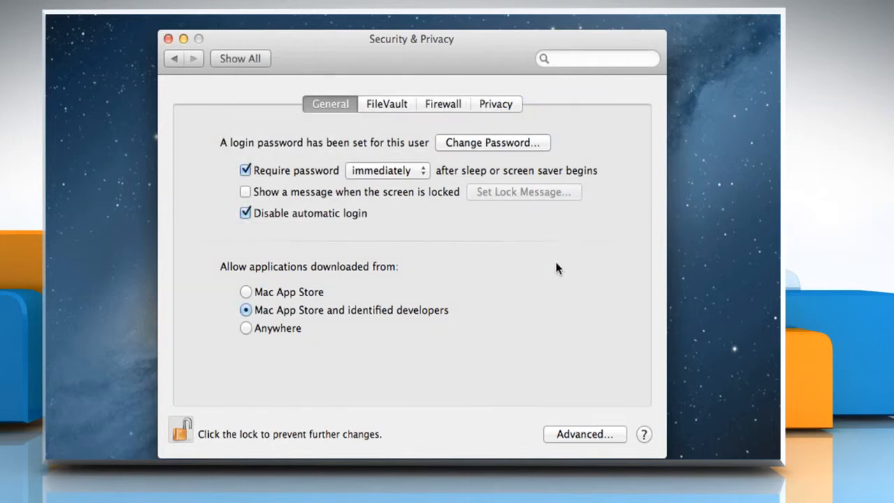